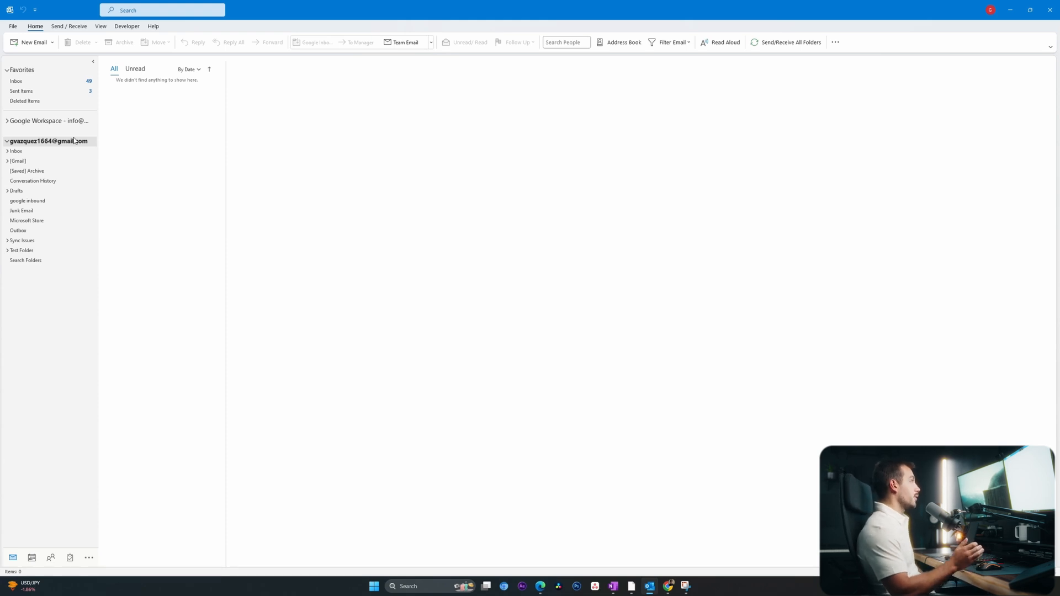
mouse_move(49, 120)
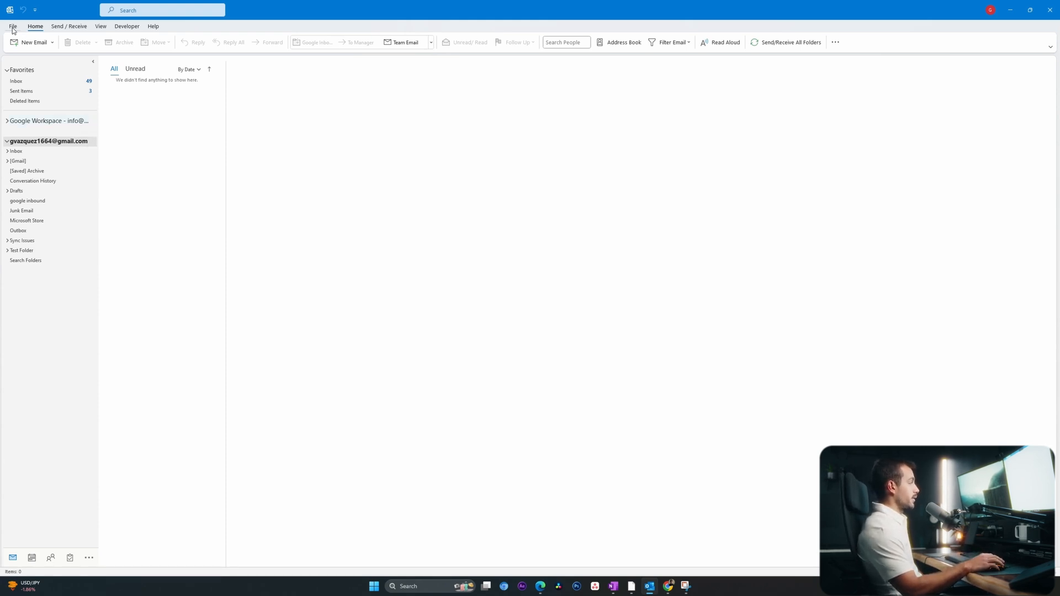
- Set the Office Theme to Dark Gray in Outlook's General options and apply it
left_click(11, 26)
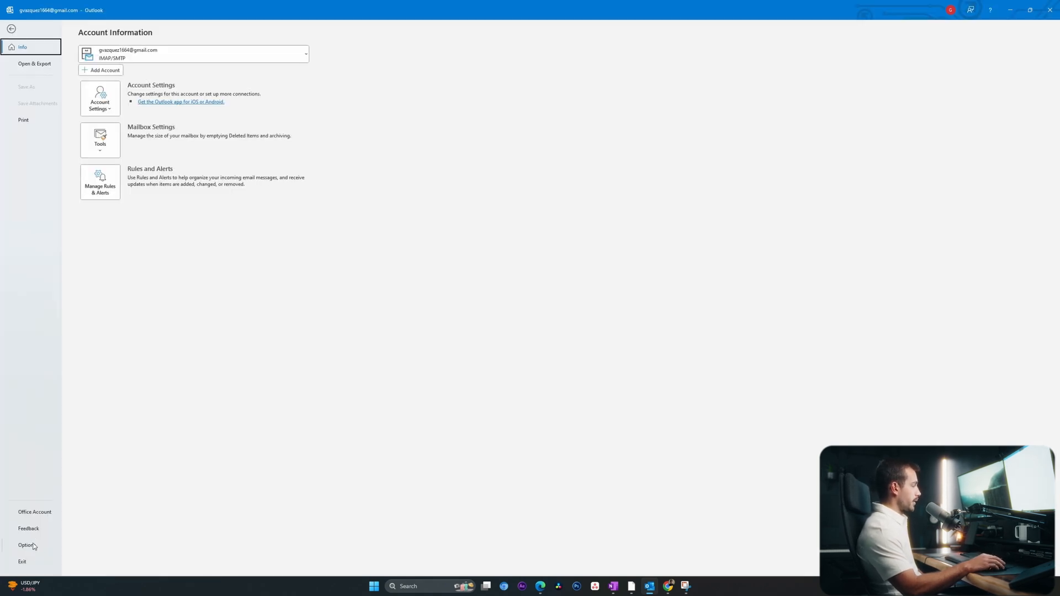
left_click(28, 546)
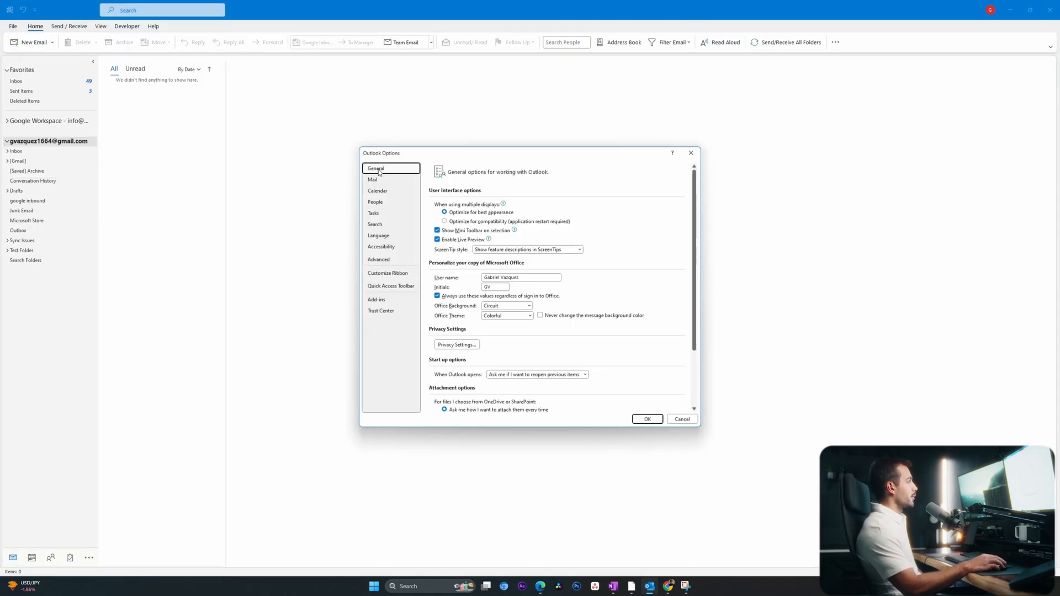
scroll("down", 3)
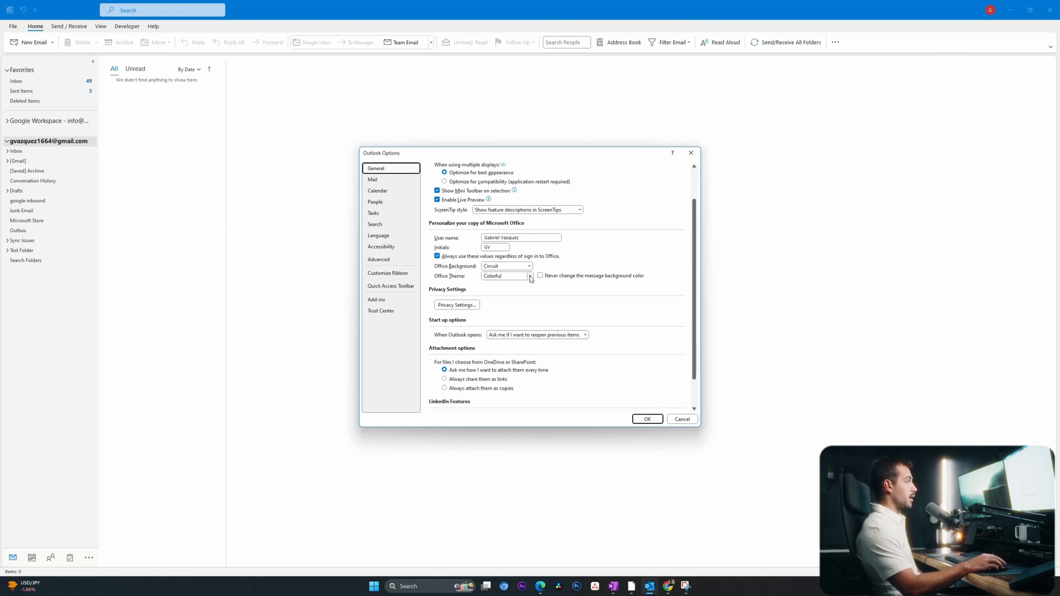
left_click(529, 276)
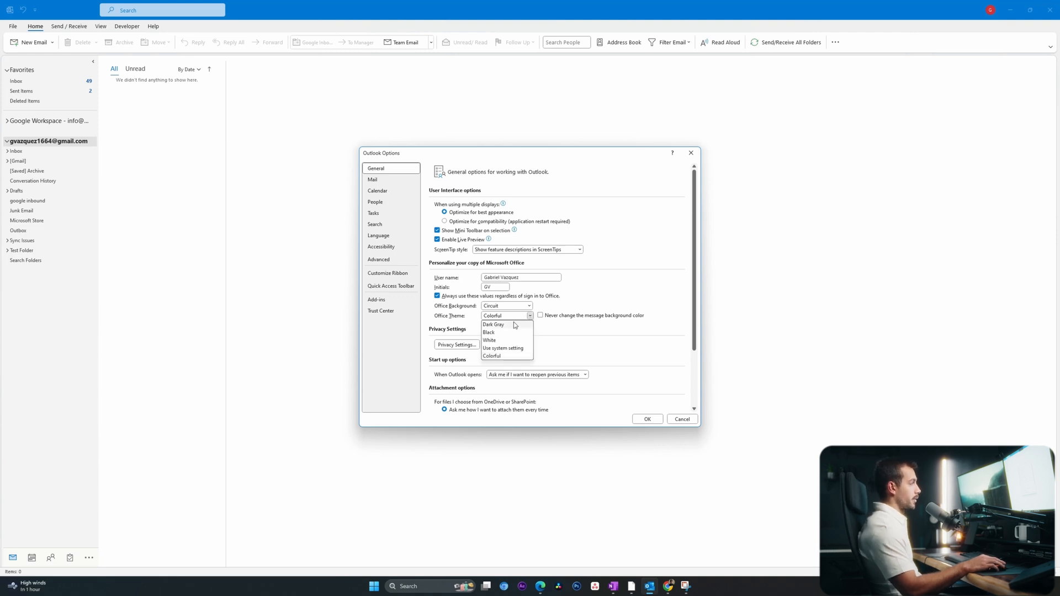
left_click(493, 324)
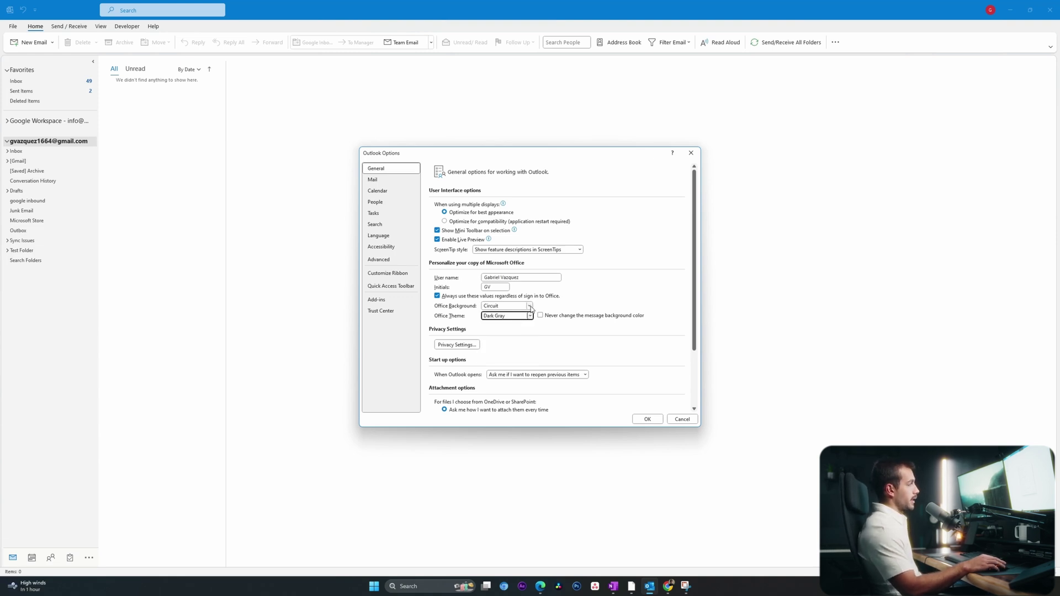
left_click(529, 306)
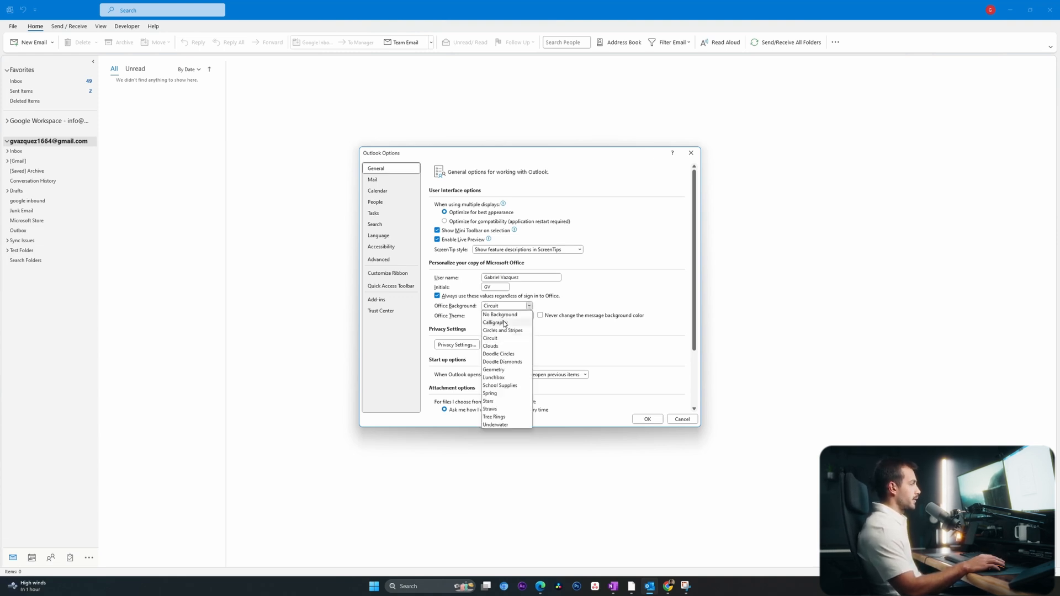
left_click(683, 420)
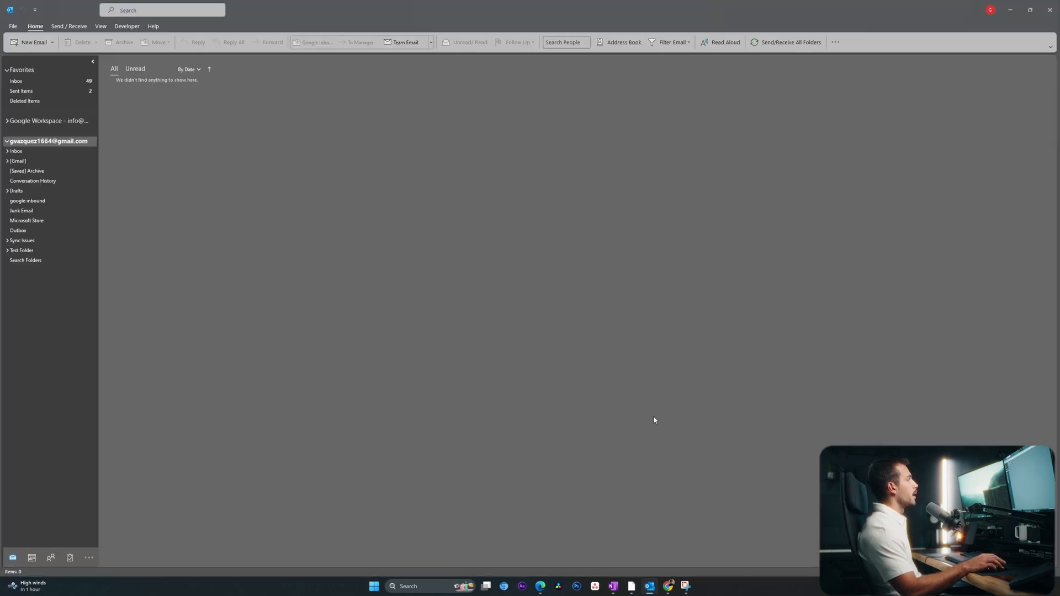
mouse_move(167, 121)
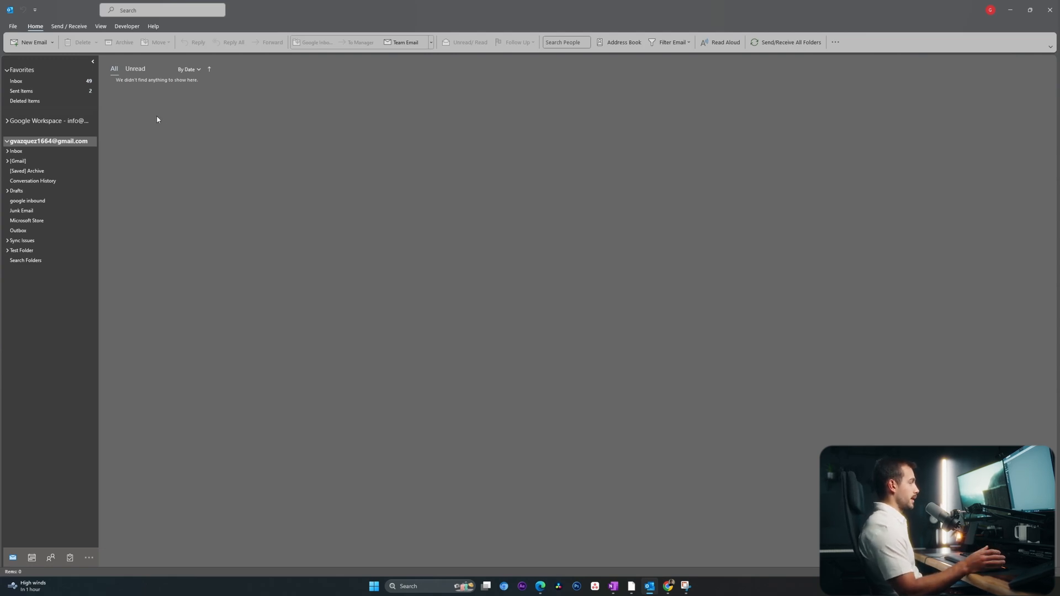
mouse_move(176, 165)
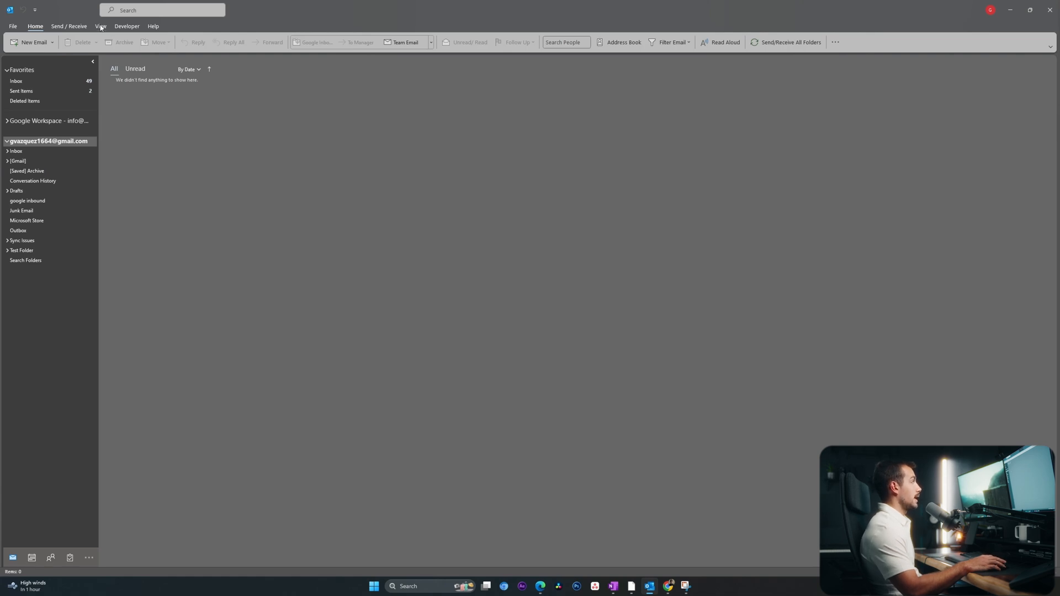
- Minimize the folder pane to a narrow strip via View > Layout > Folder Pane
left_click(101, 25)
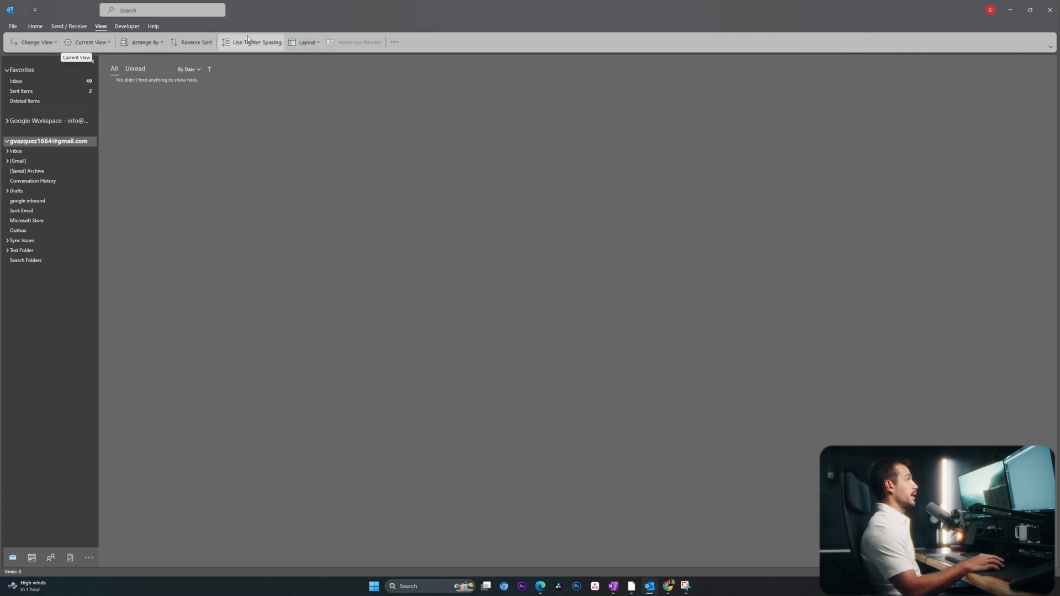
left_click(305, 42)
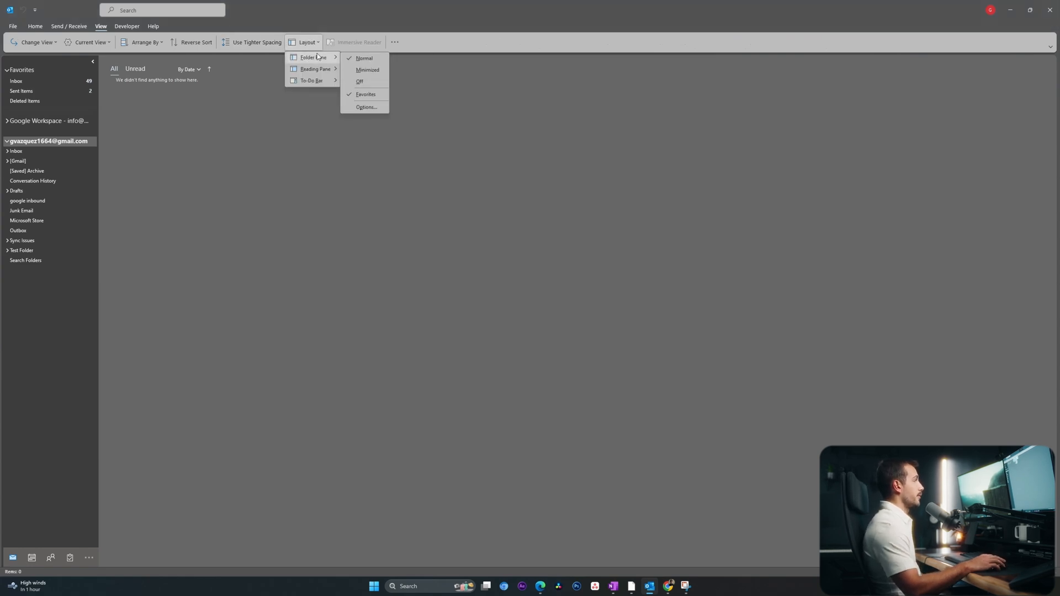
mouse_move(218, 67)
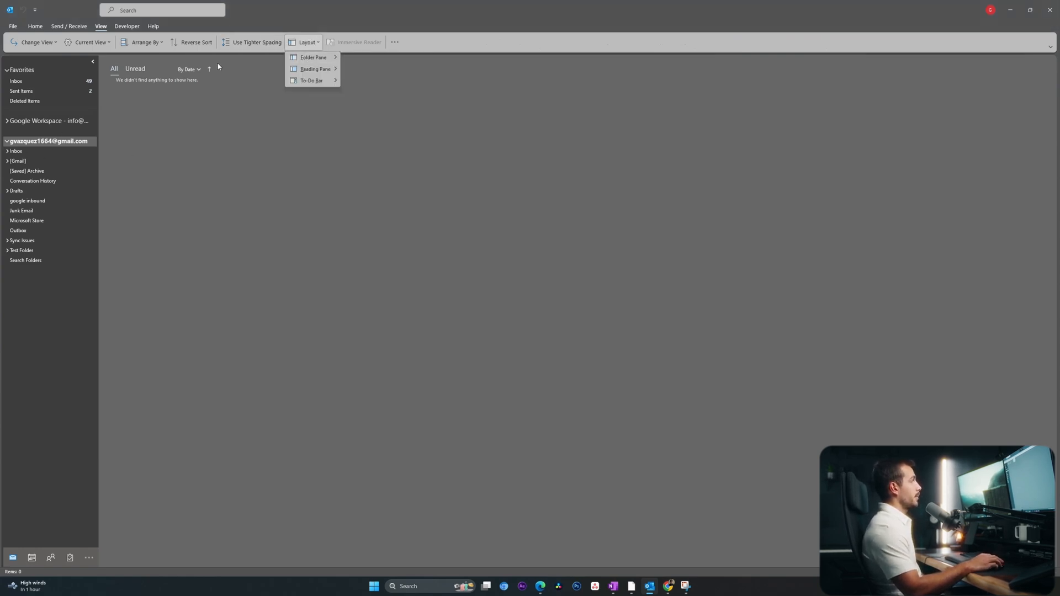
left_click(313, 56)
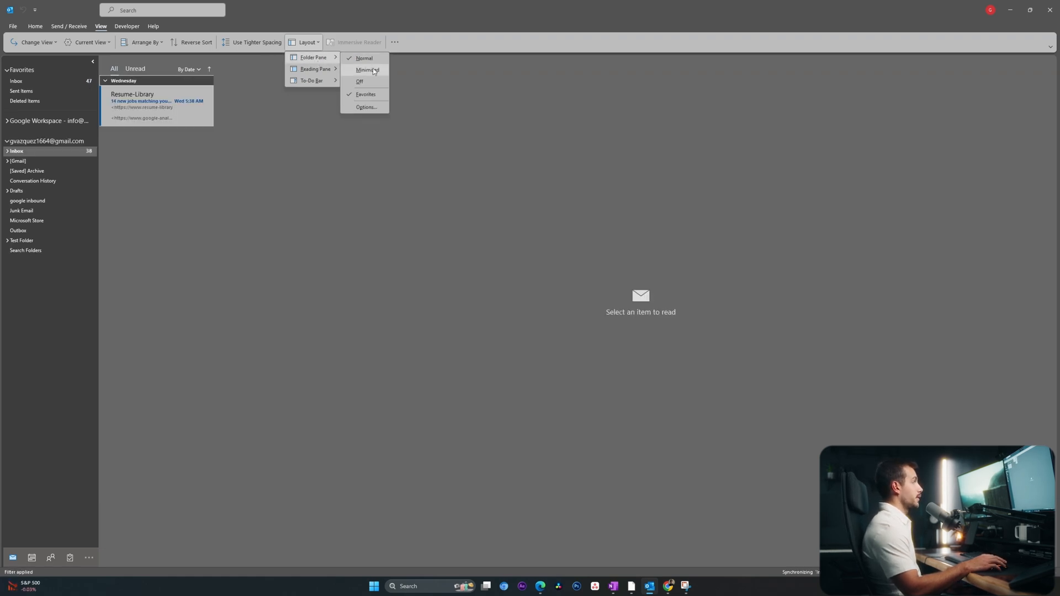
left_click(366, 69)
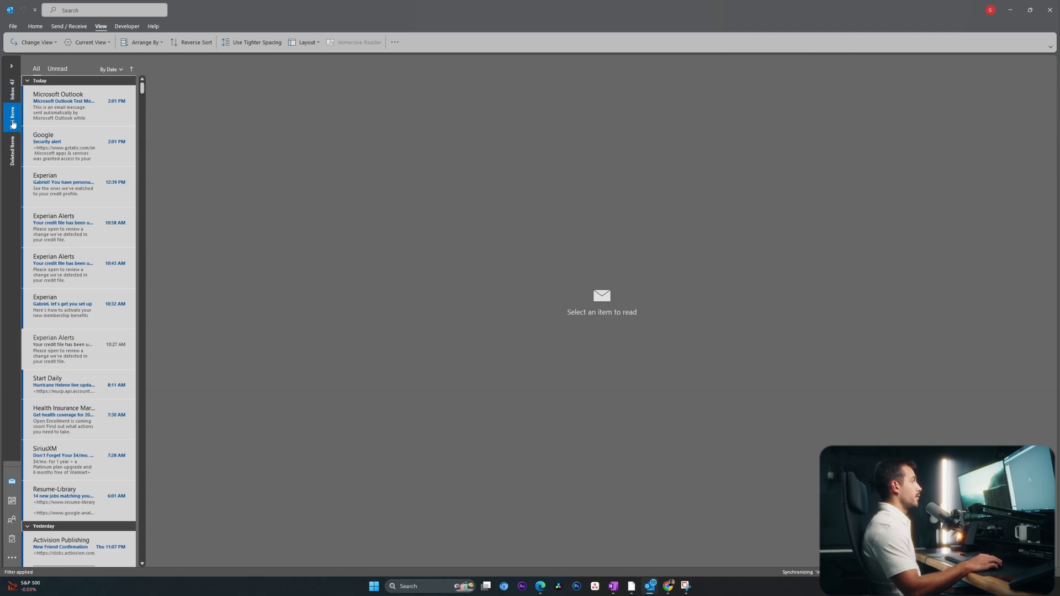
left_click(11, 65)
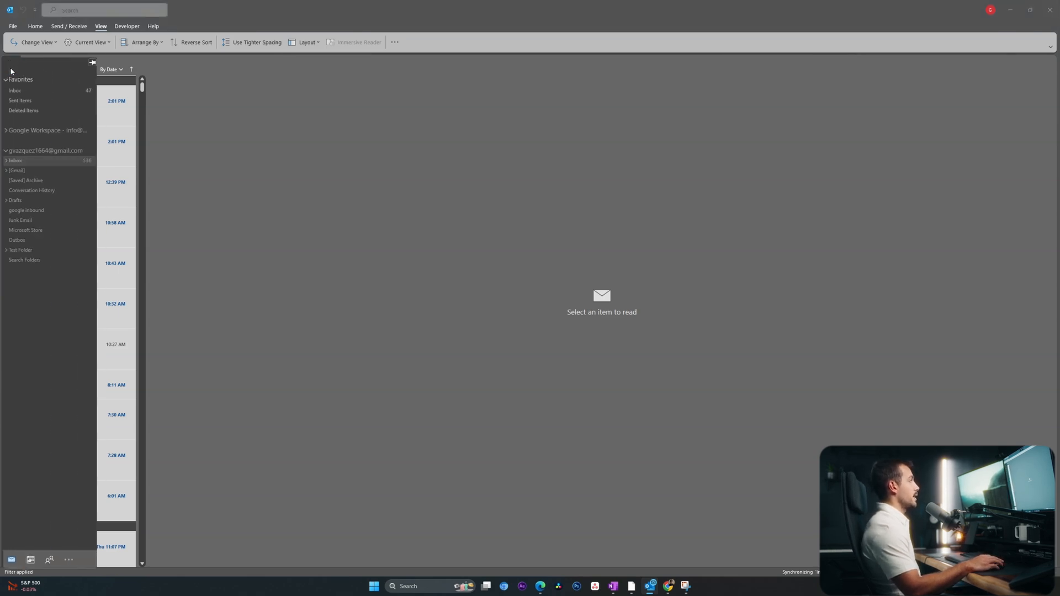
left_click(306, 42)
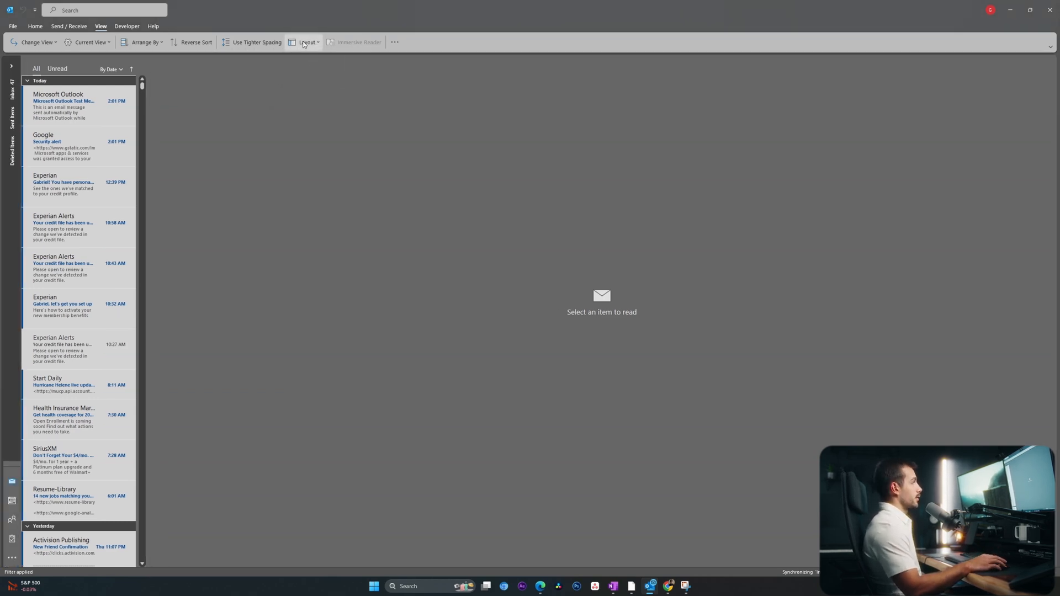
- Show the calendar in the To-Do Bar beside the inbox
left_click(306, 42)
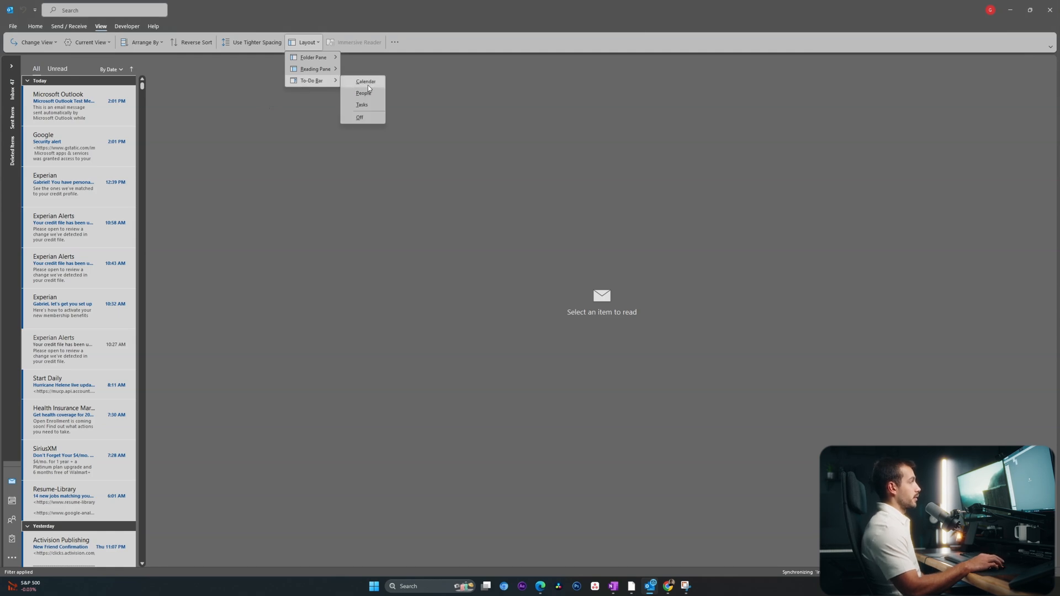
left_click(365, 81)
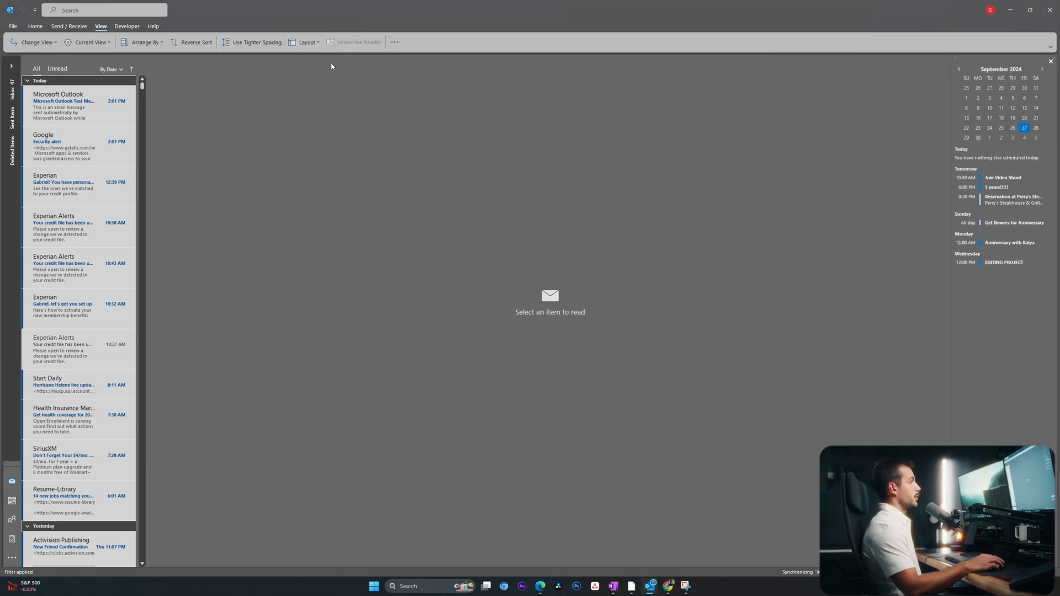
- Set message previews to 2 lines, applied to all mailboxes
left_click(88, 41)
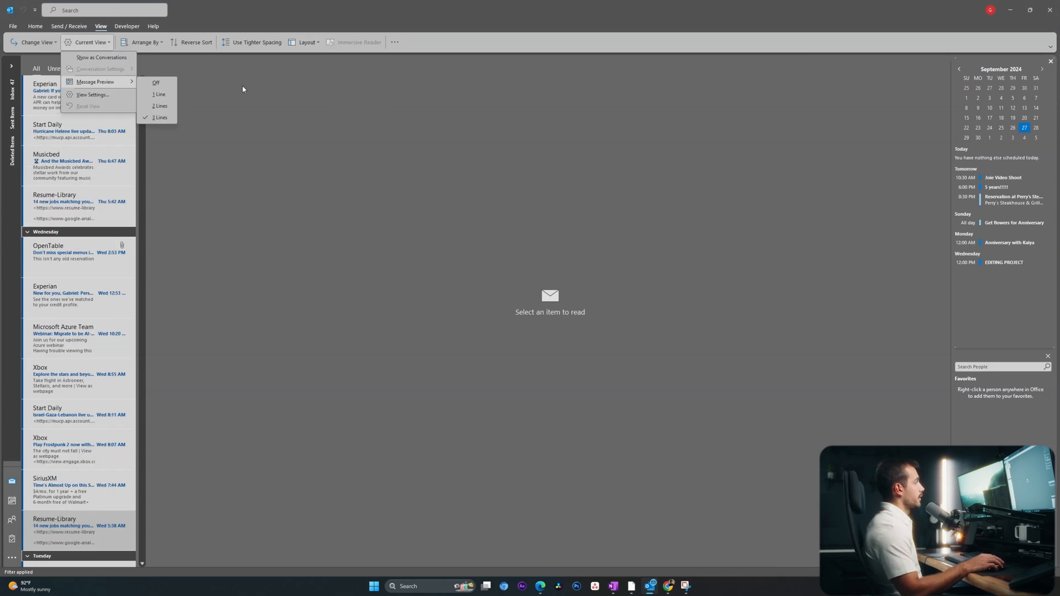
mouse_move(156, 83)
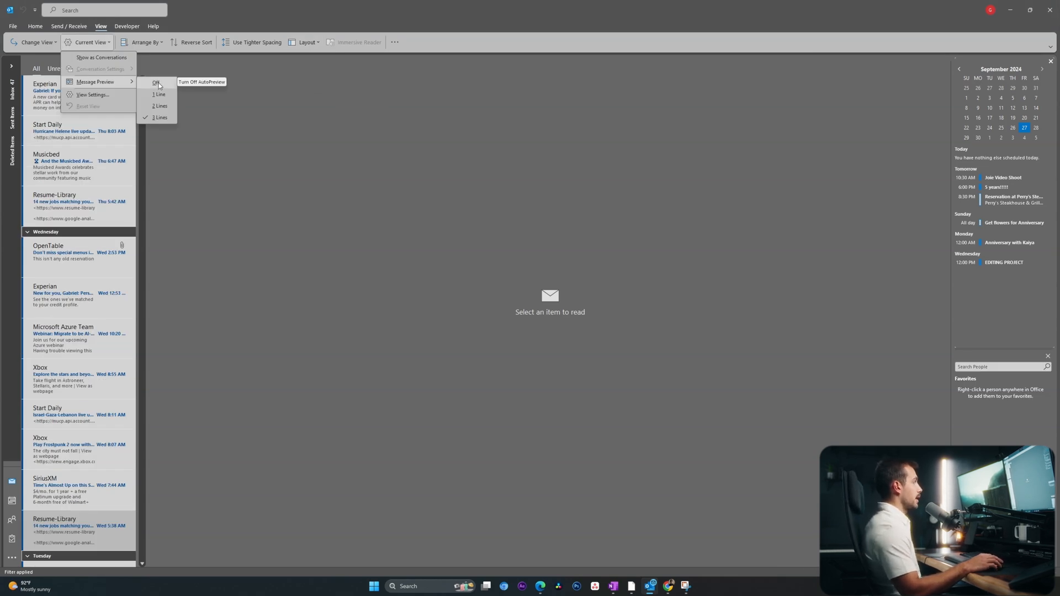
mouse_move(159, 117)
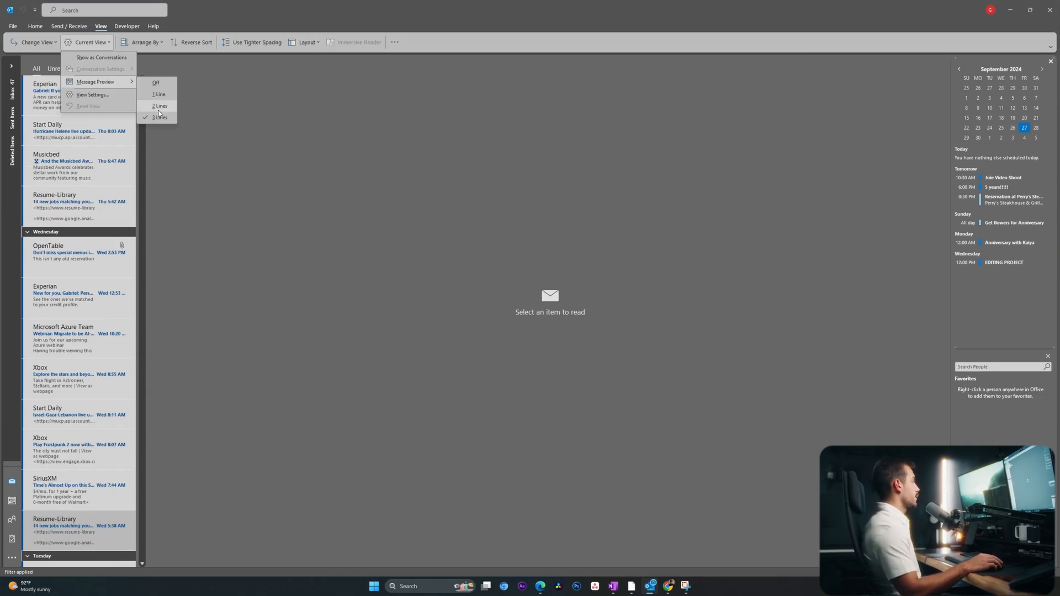
left_click(159, 94)
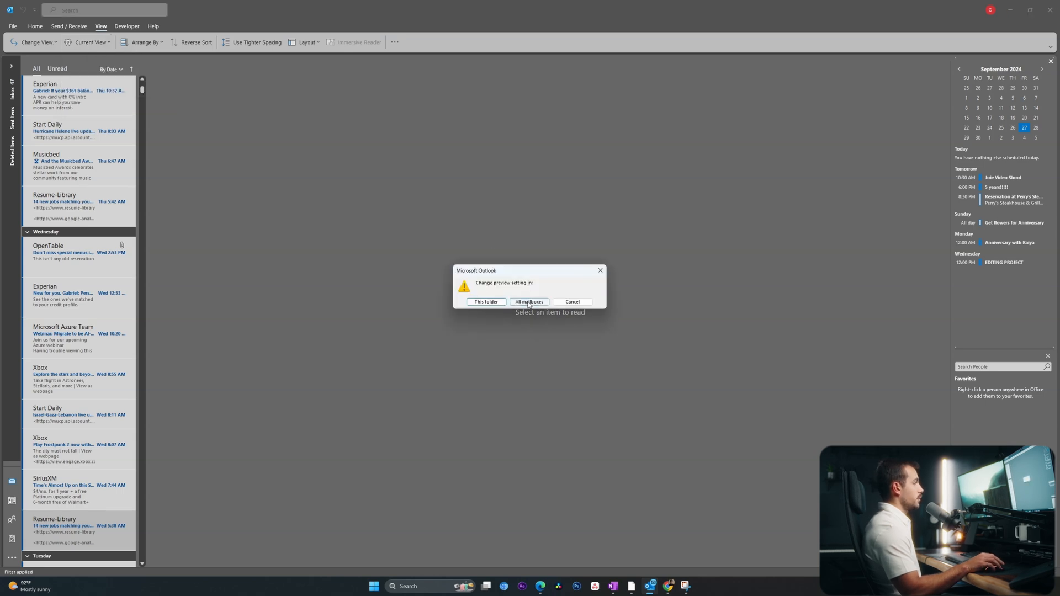
left_click(529, 302)
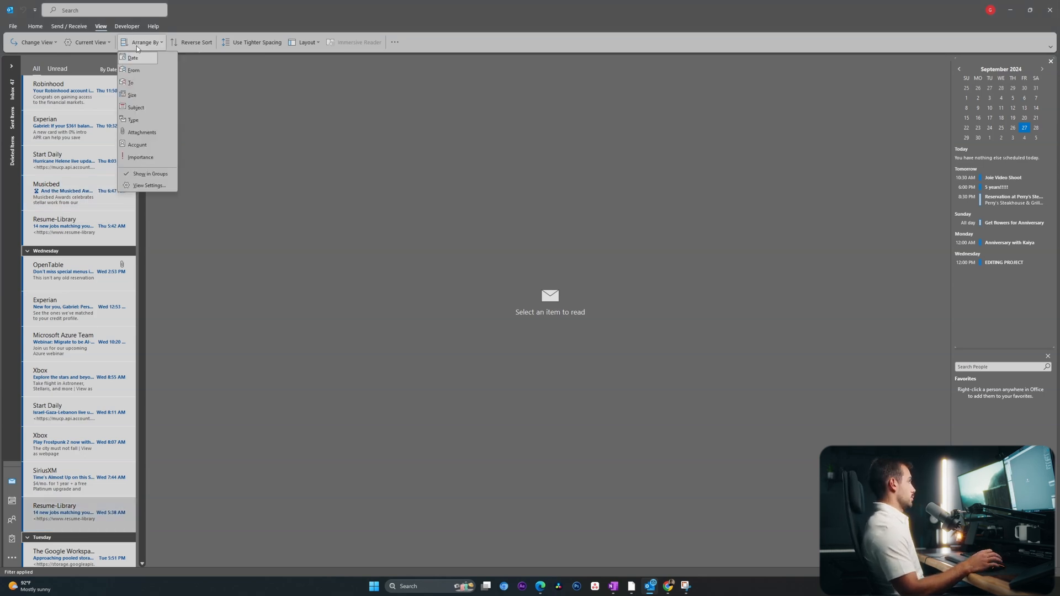
mouse_move(149, 186)
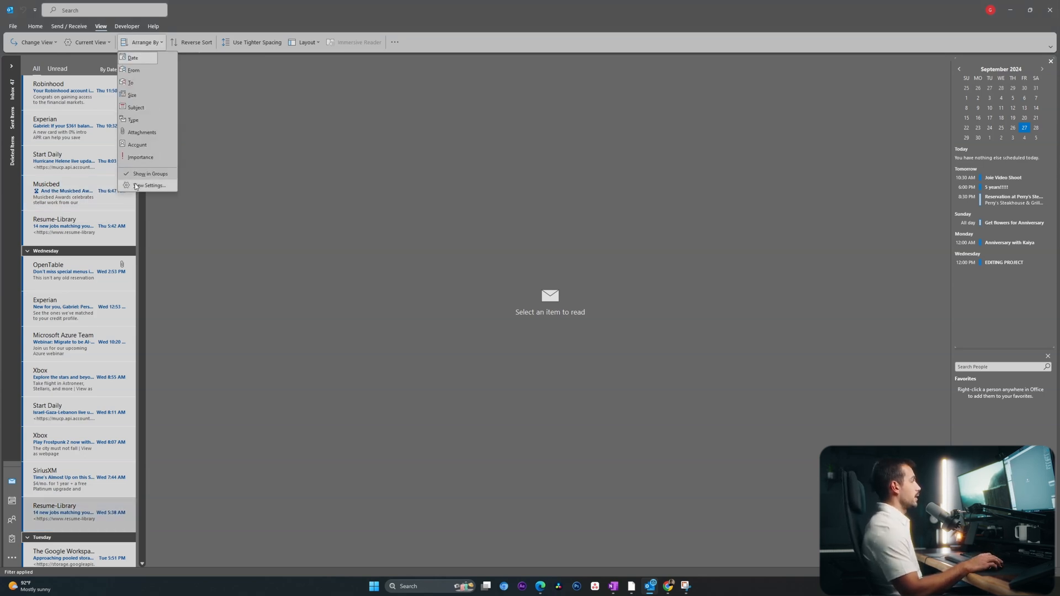
- Try the reading pane below the message list, then return it to the right
left_click(305, 42)
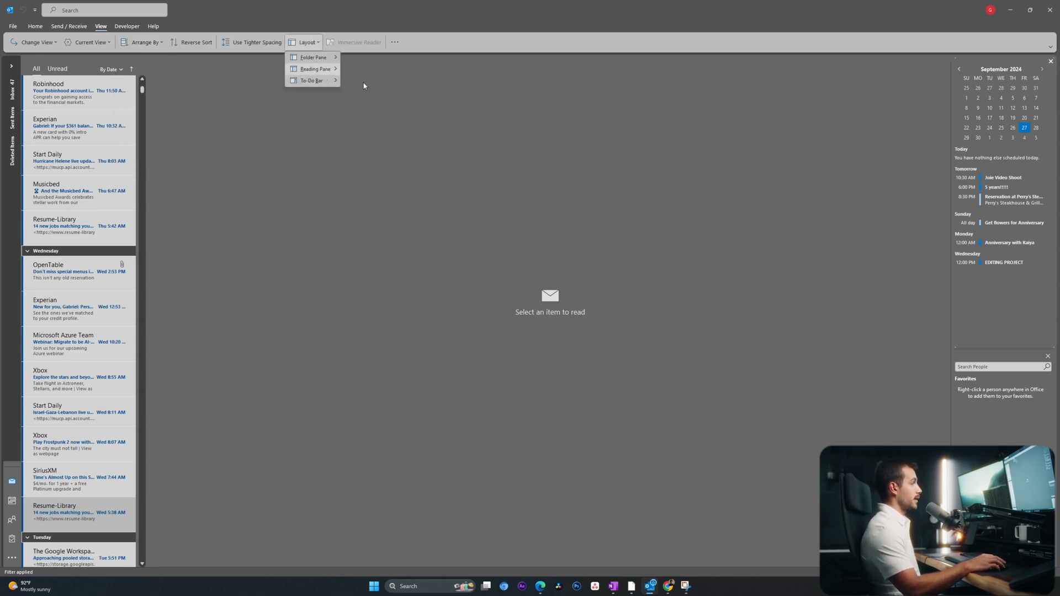
left_click(315, 69)
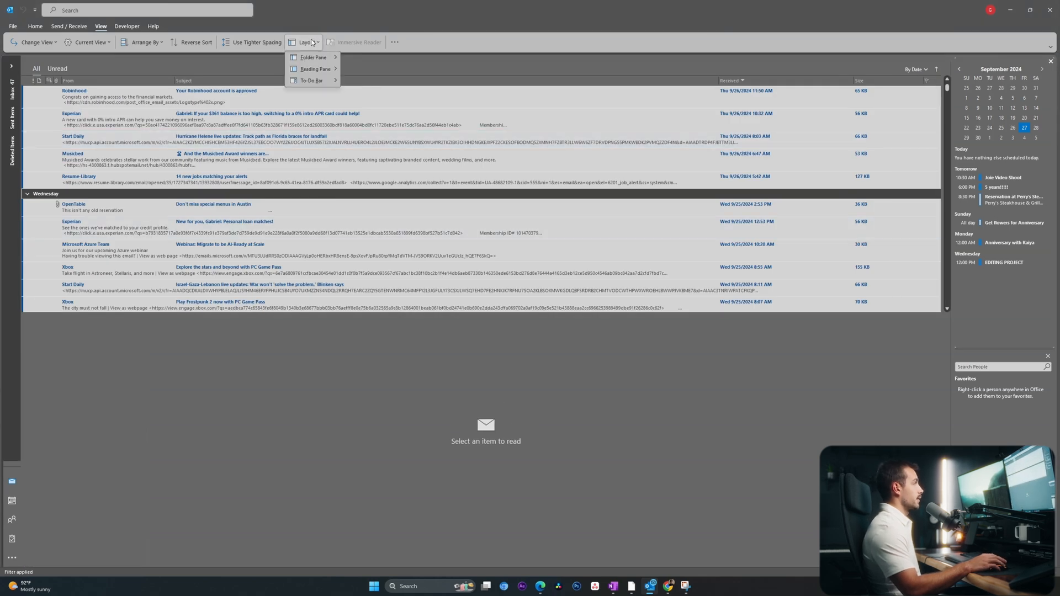
left_click(313, 68)
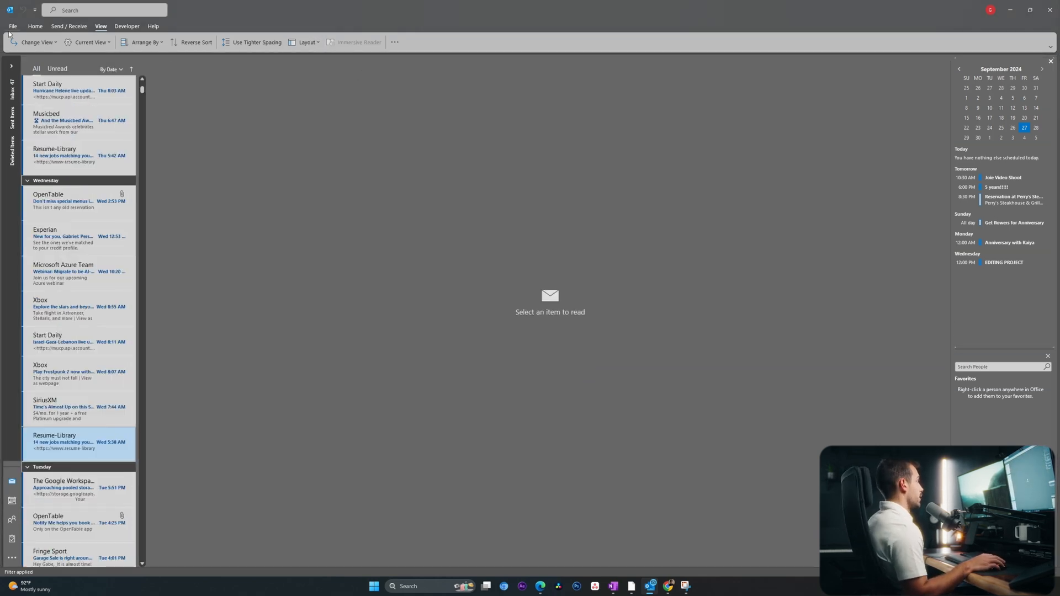
left_click(12, 26)
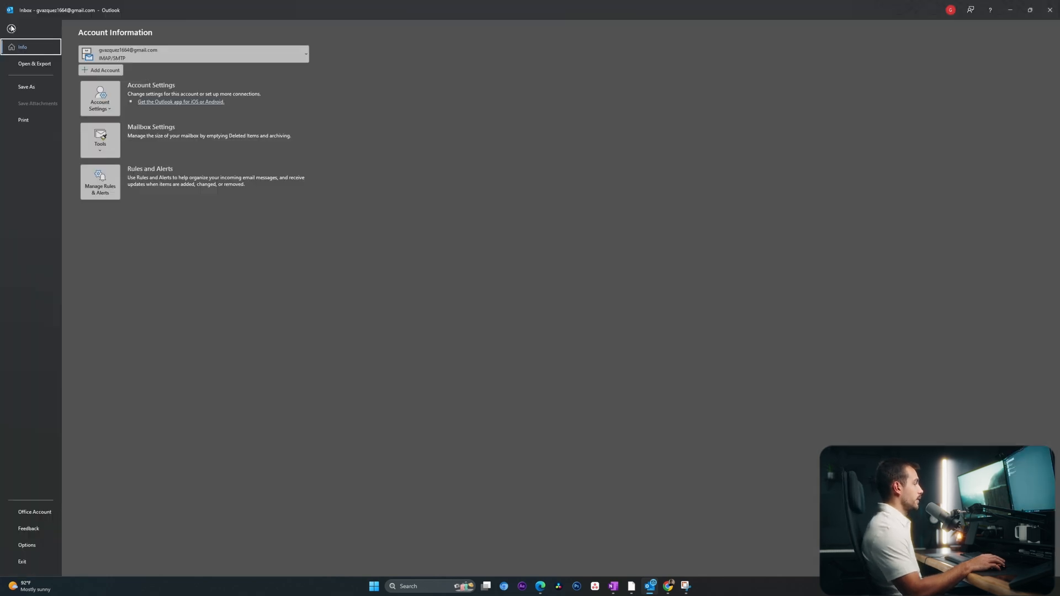
left_click(26, 544)
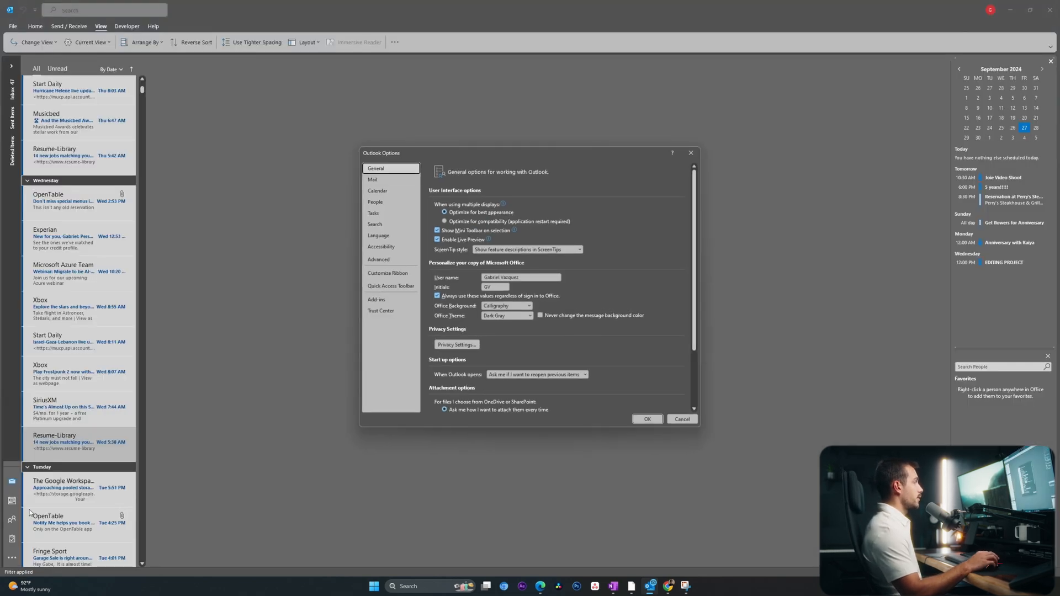
left_click(372, 179)
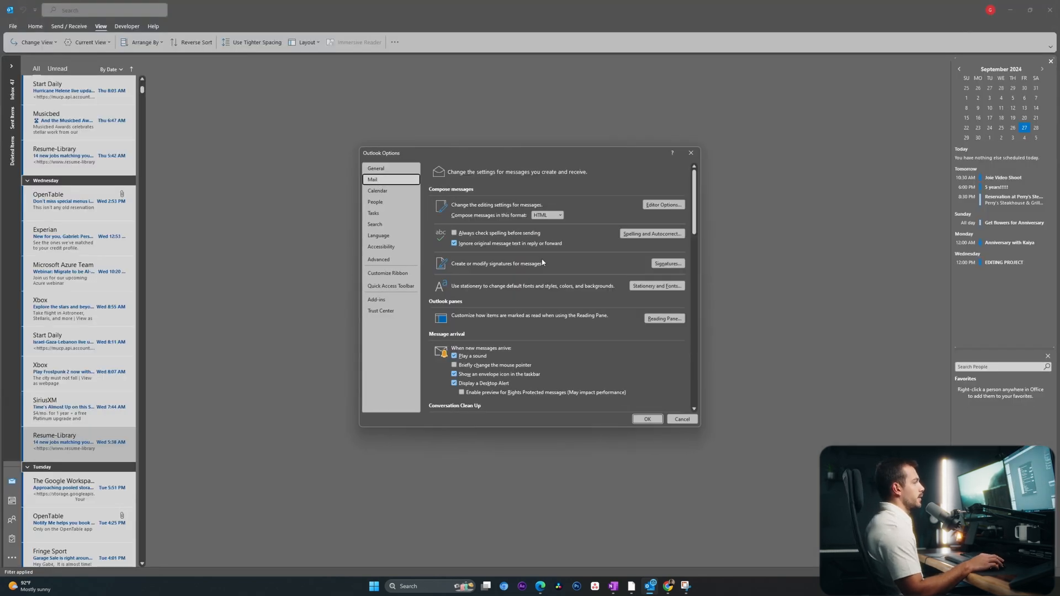
left_click(666, 263)
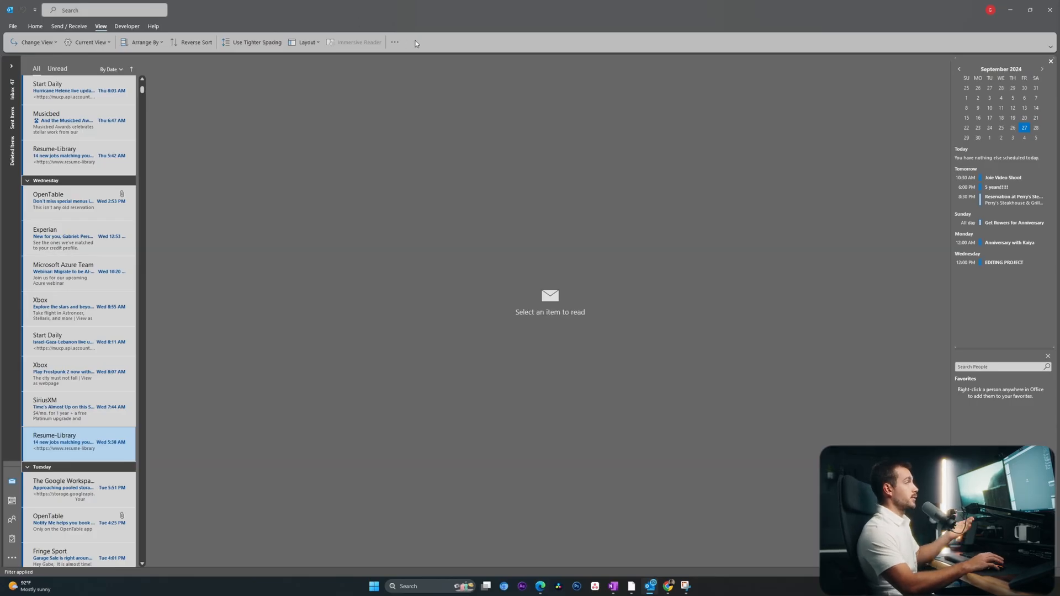
- Reach the Quick Access Toolbar customization page from the ribbon's customize menu
left_click(394, 42)
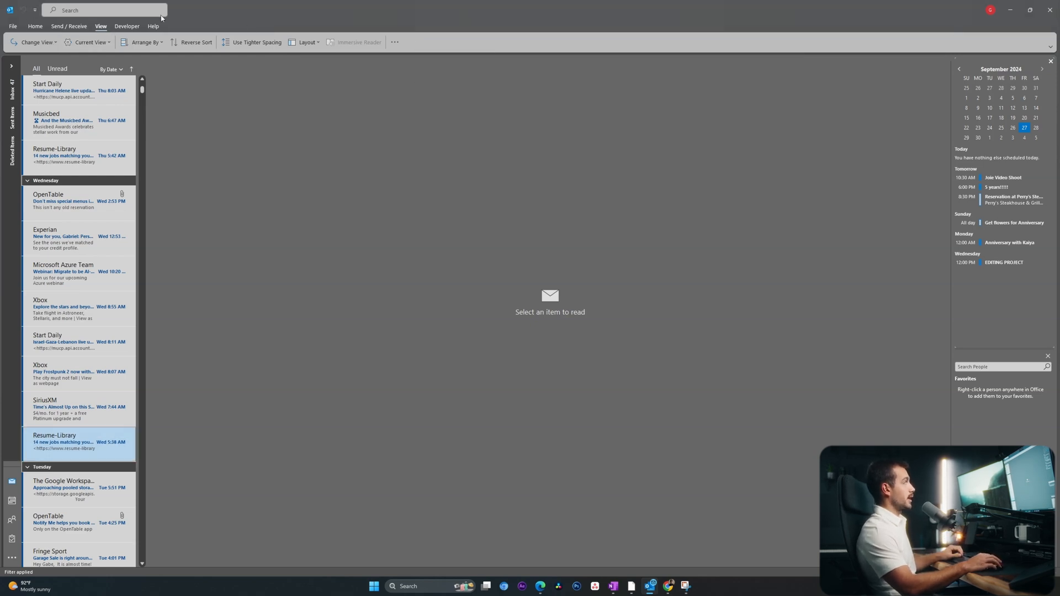
left_click(394, 42)
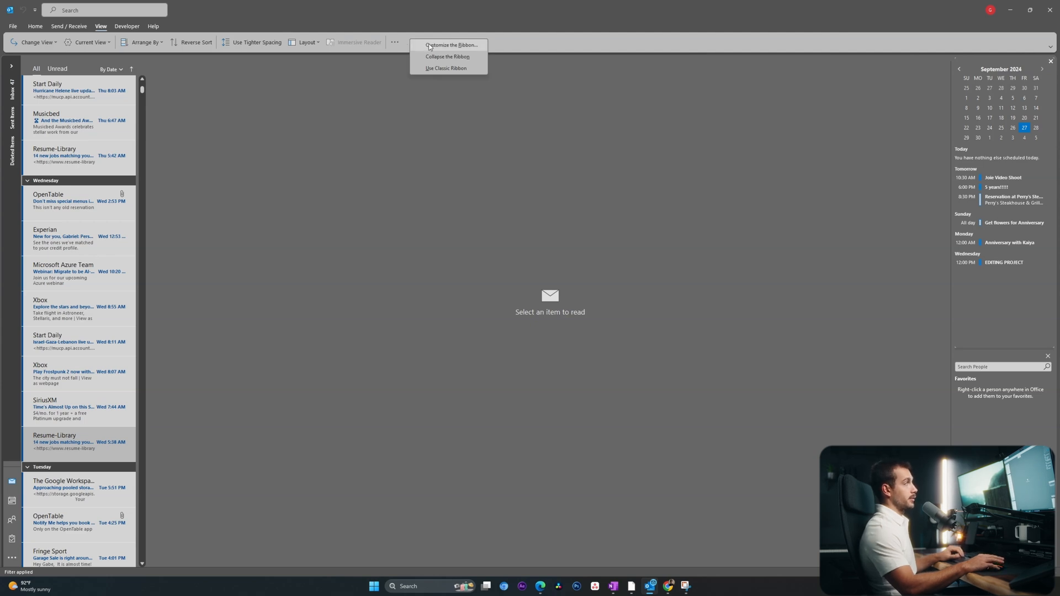
left_click(449, 44)
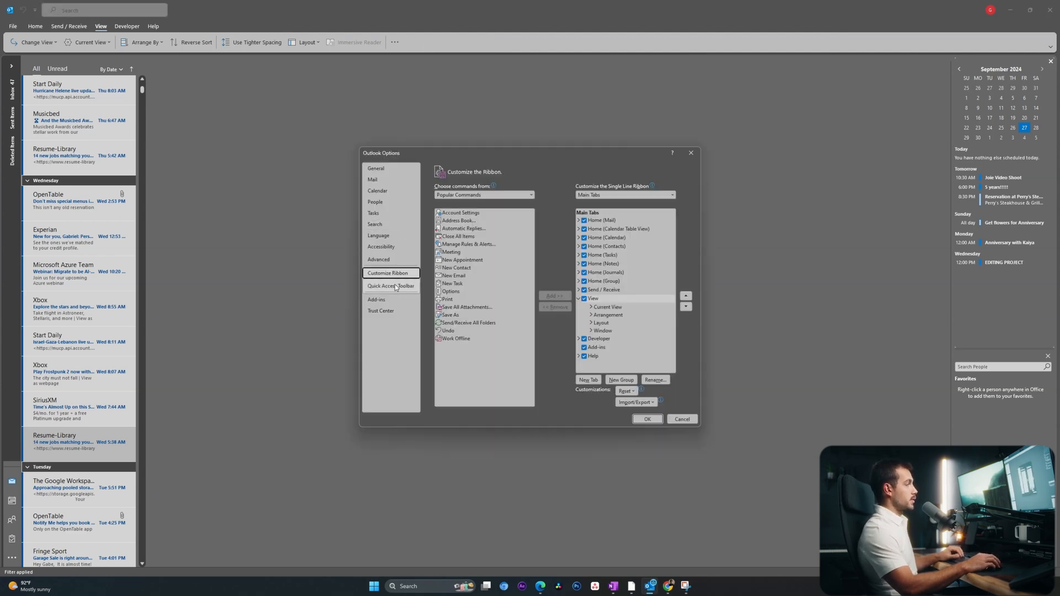
left_click(391, 285)
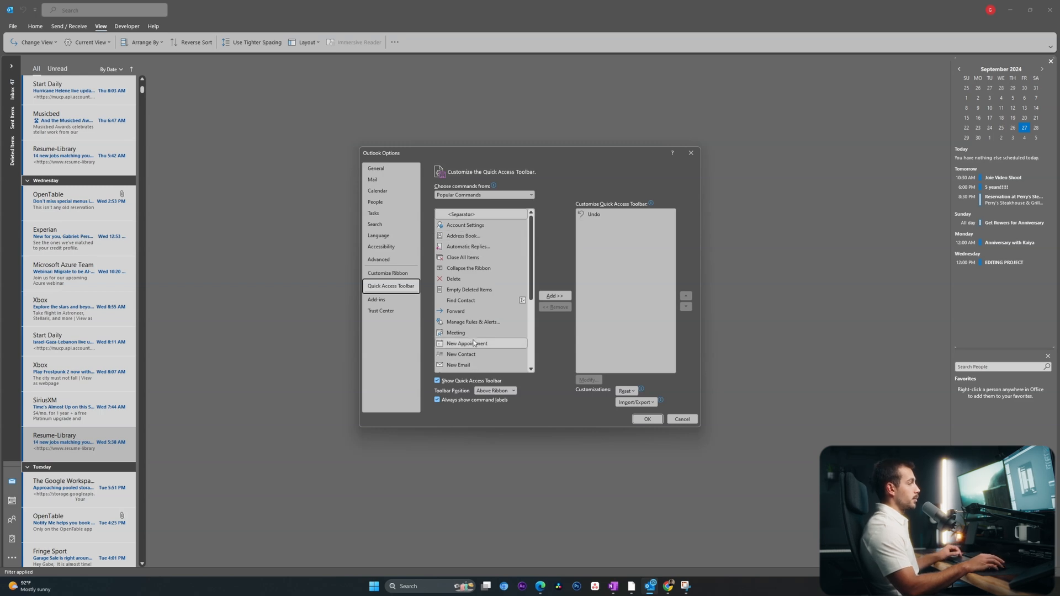
- Add New Appointment, Meeting, Manage Rules & Alerts and New Email to the Quick Access Toolbar
left_click(465, 343)
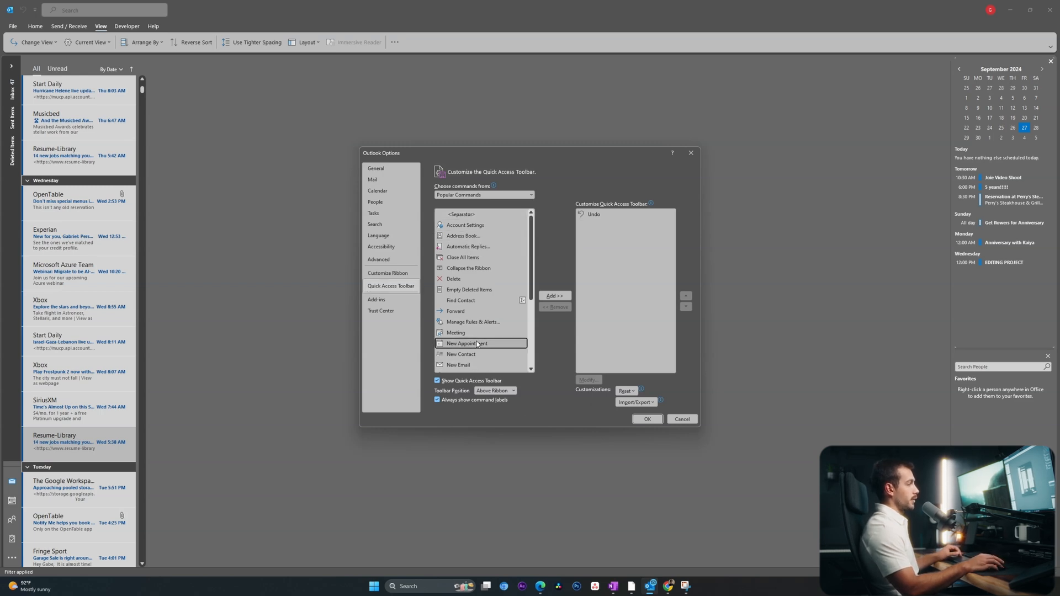
left_click(554, 296)
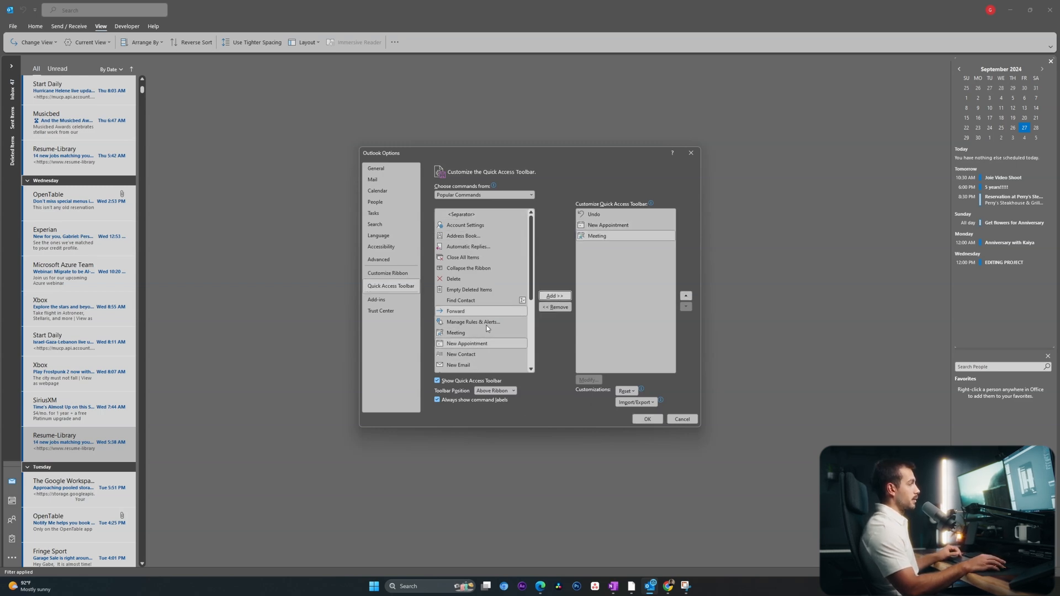
left_click(555, 296)
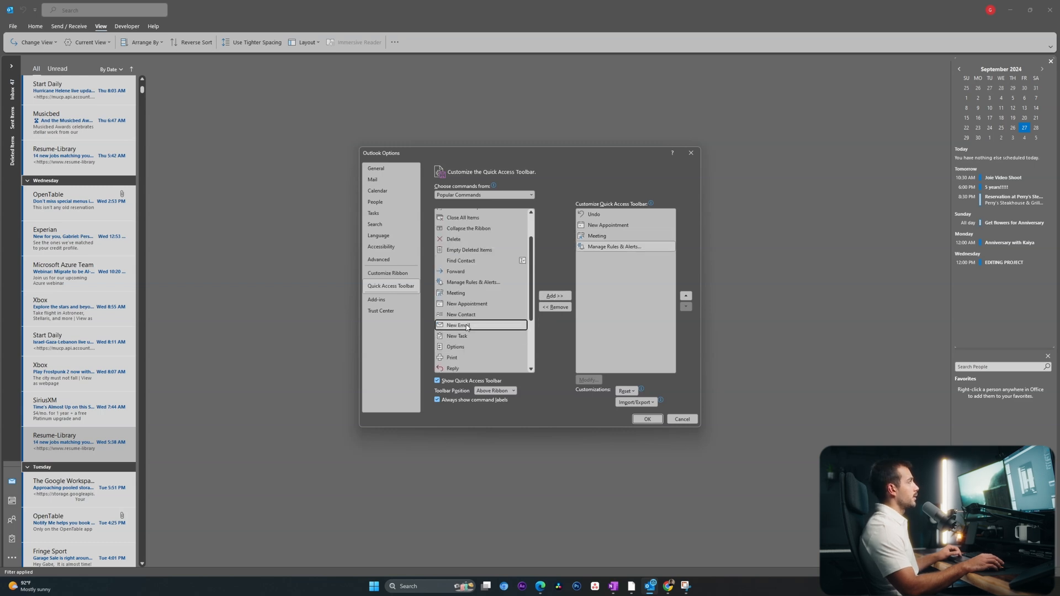
left_click(554, 296)
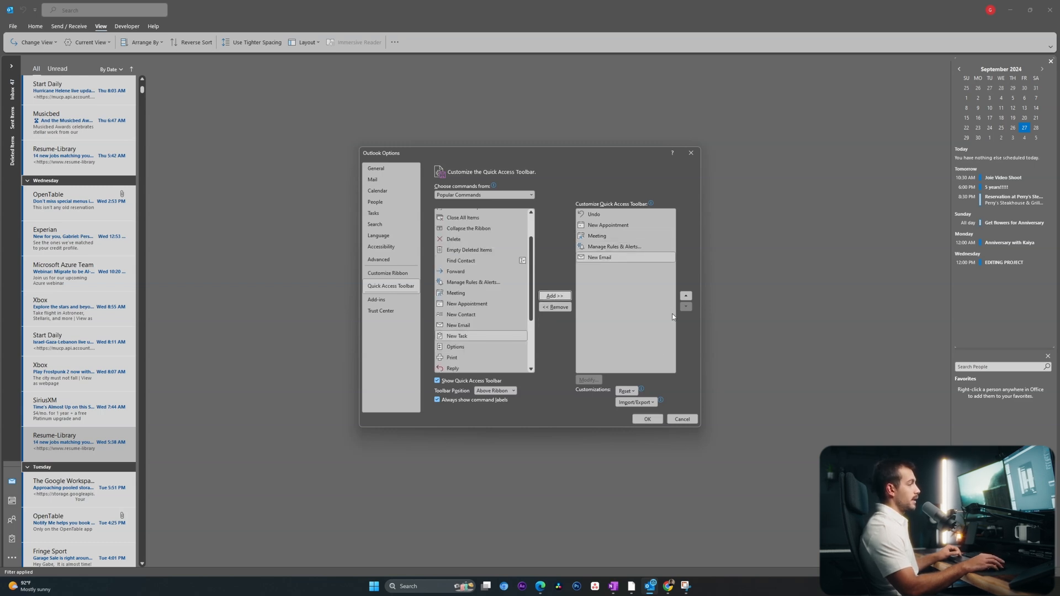
left_click(646, 420)
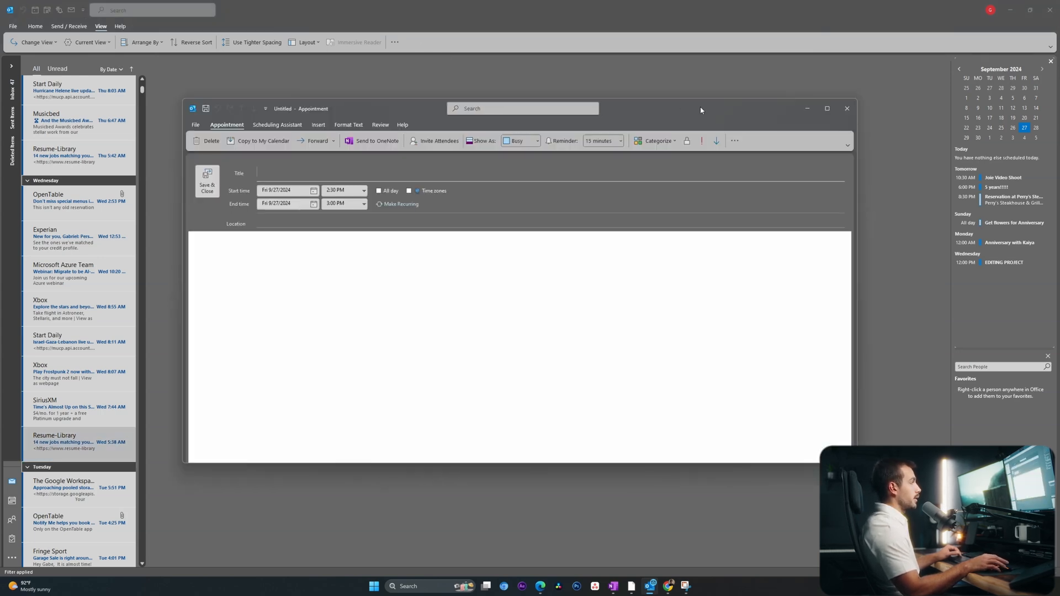
left_click(846, 108)
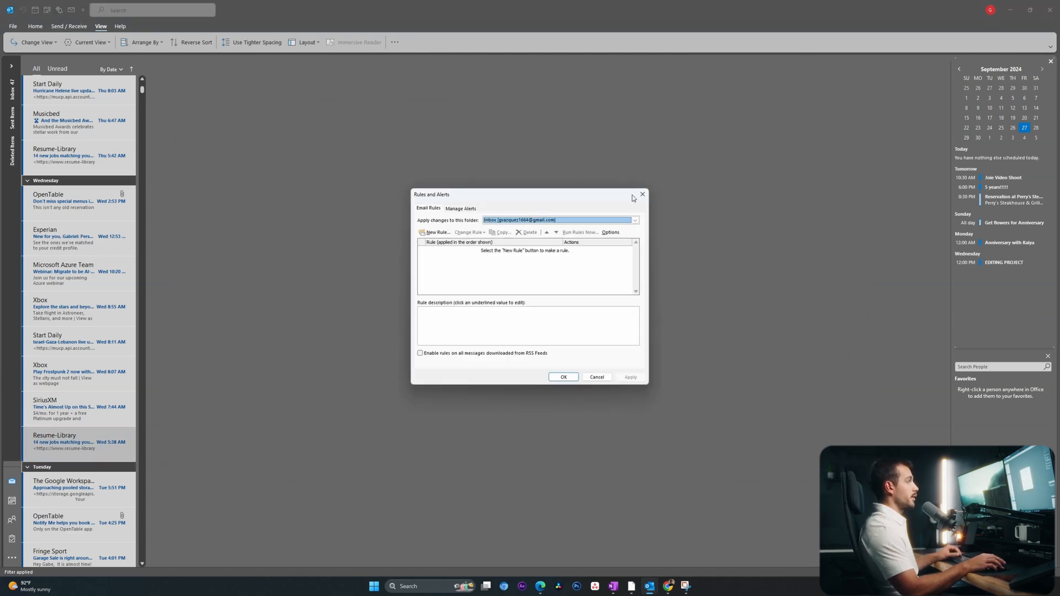
left_click(641, 195)
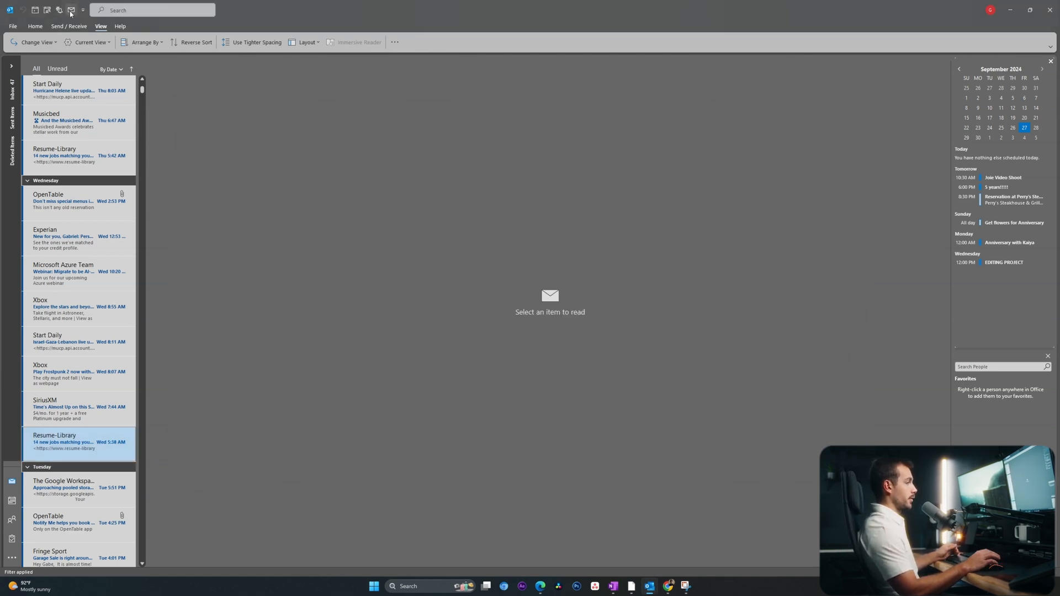